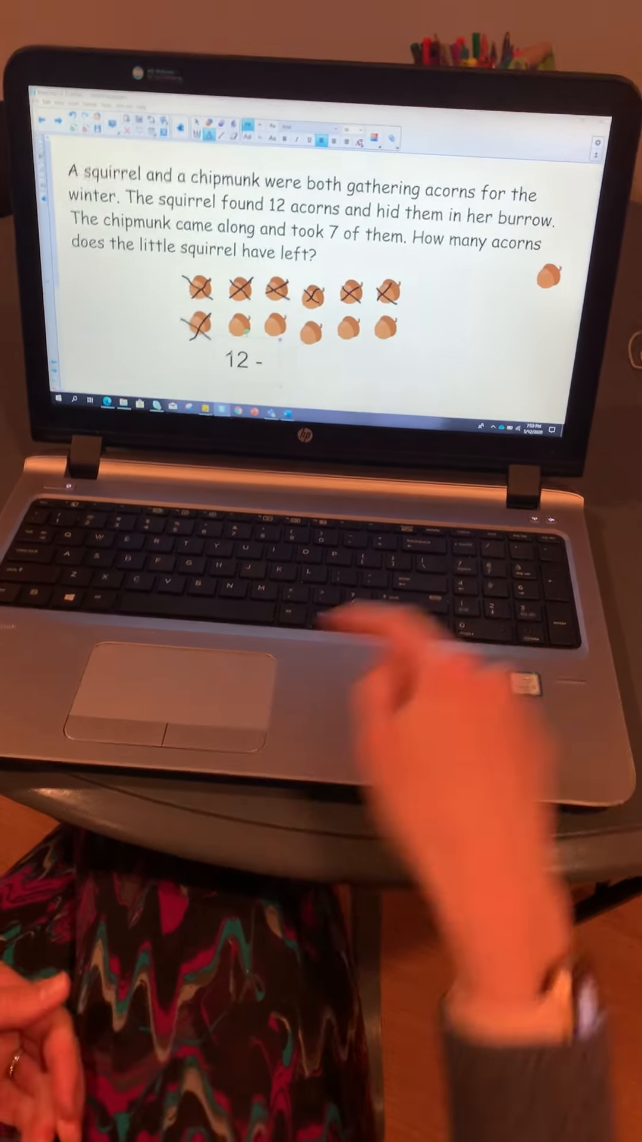
type("7")
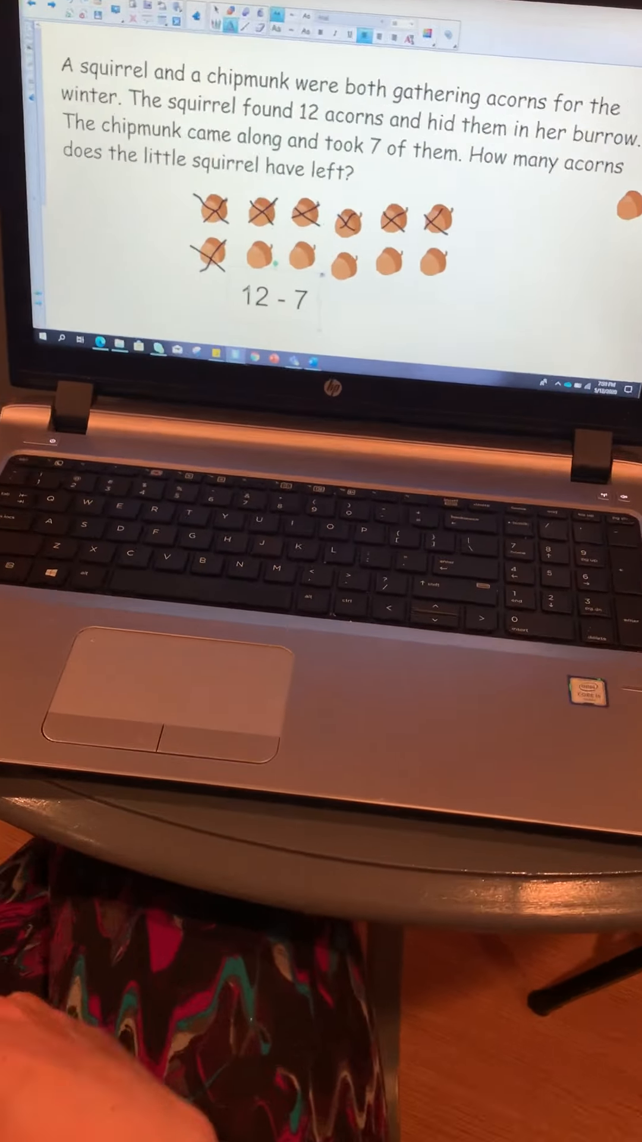
type("=")
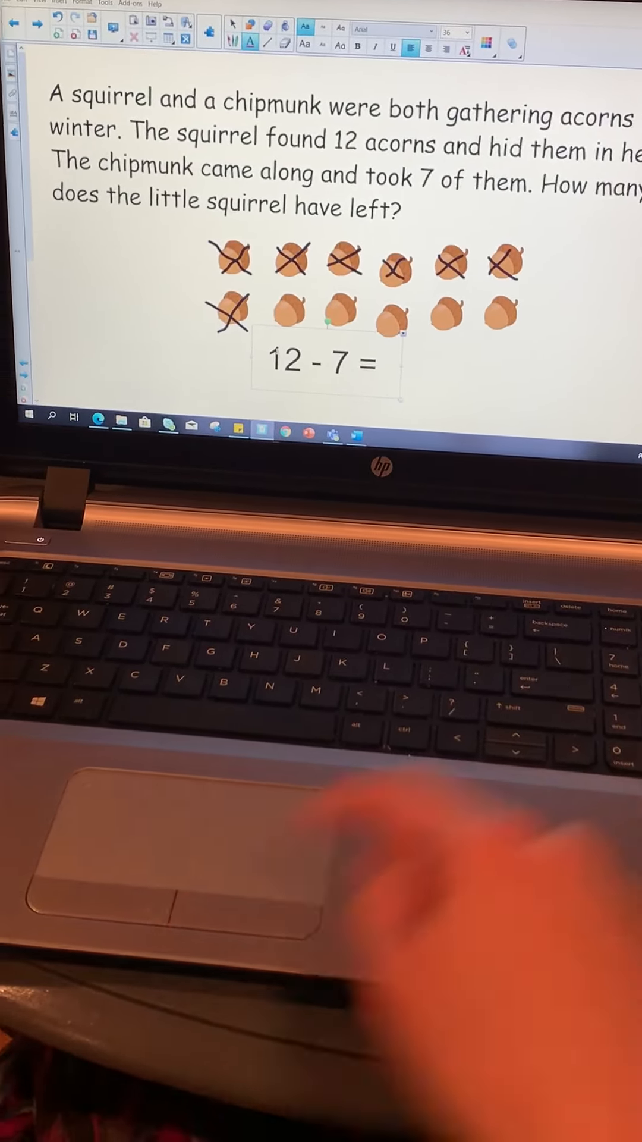
type("5")
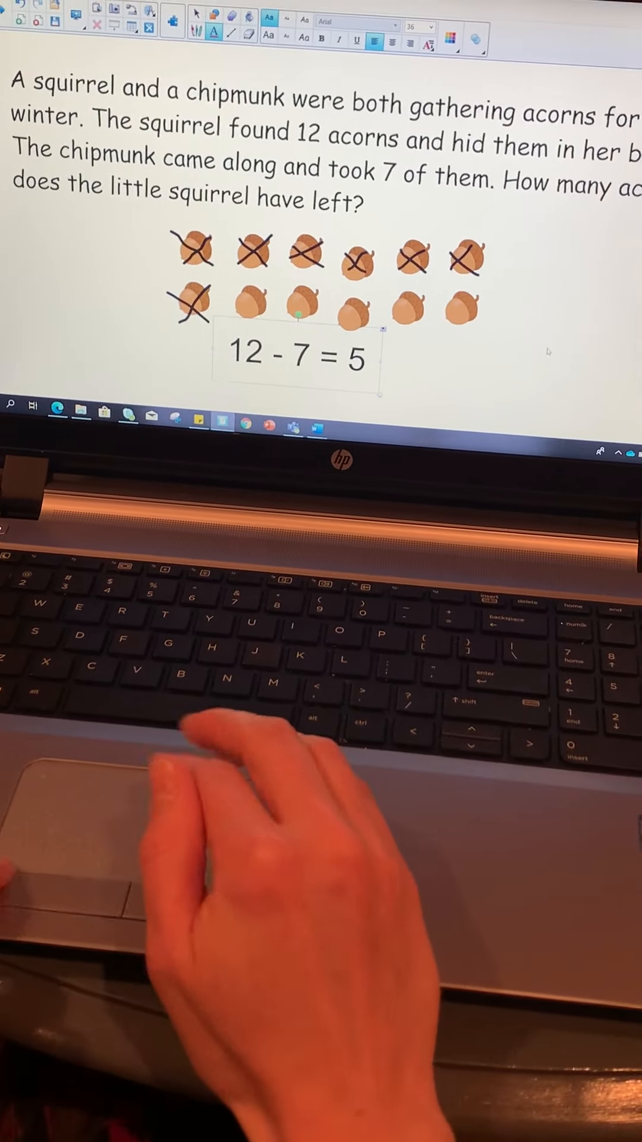